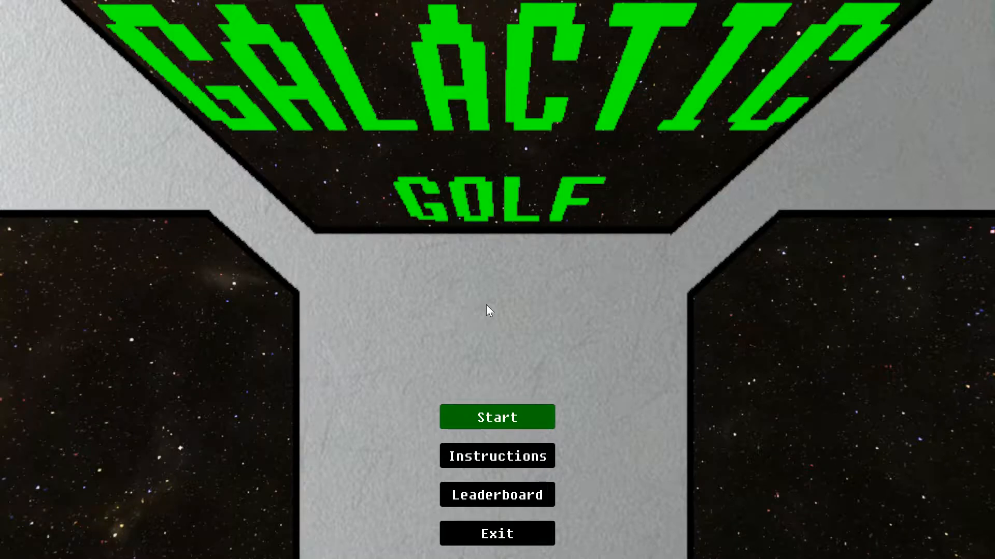
# - Start a new game from the title menu, loading level 1 with the ball at zero strokes
pyautogui.click(497, 416)
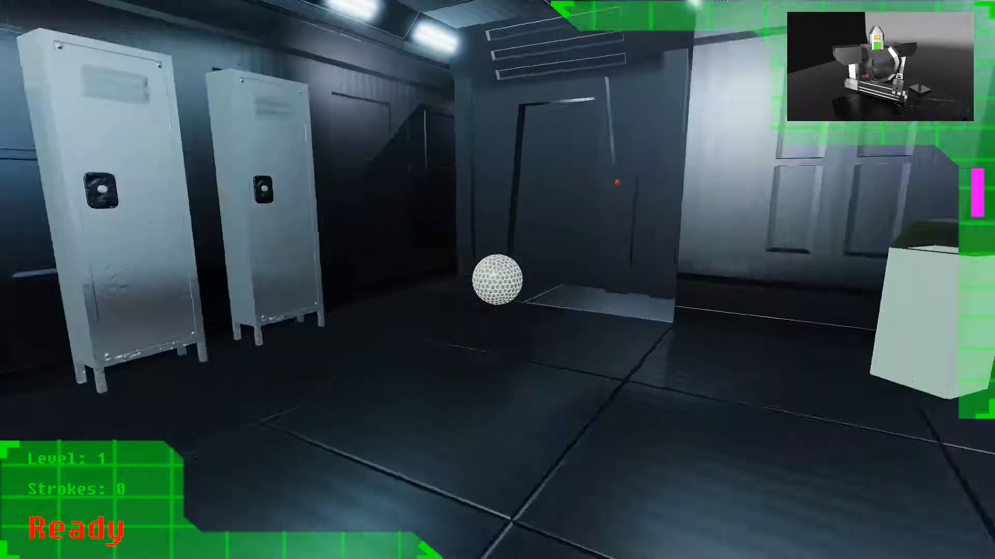